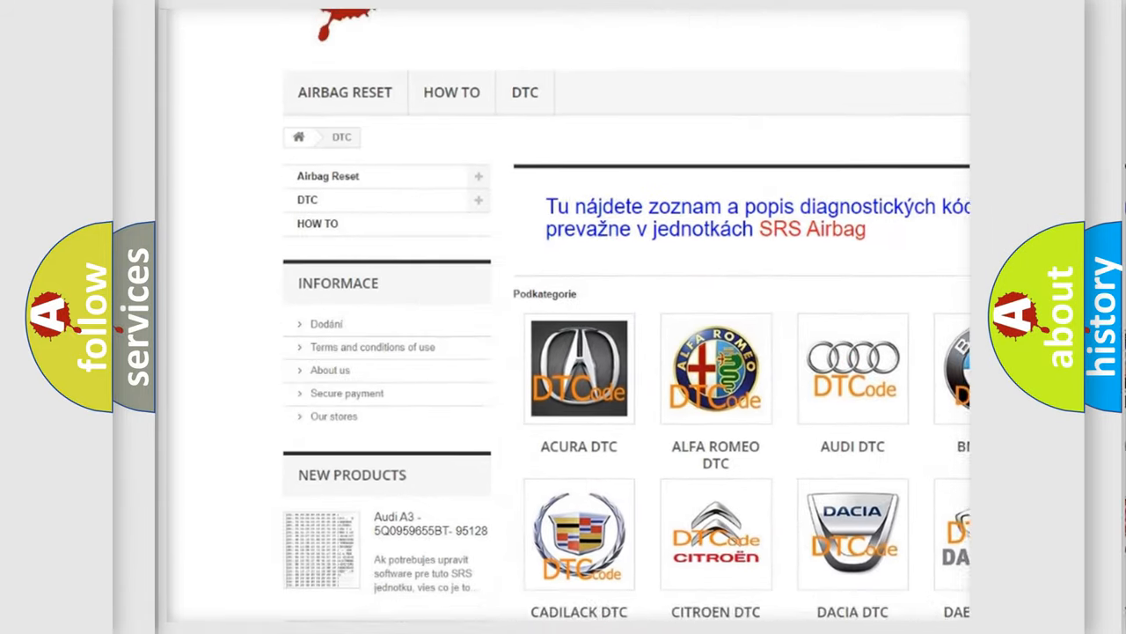
scroll(down, 3)
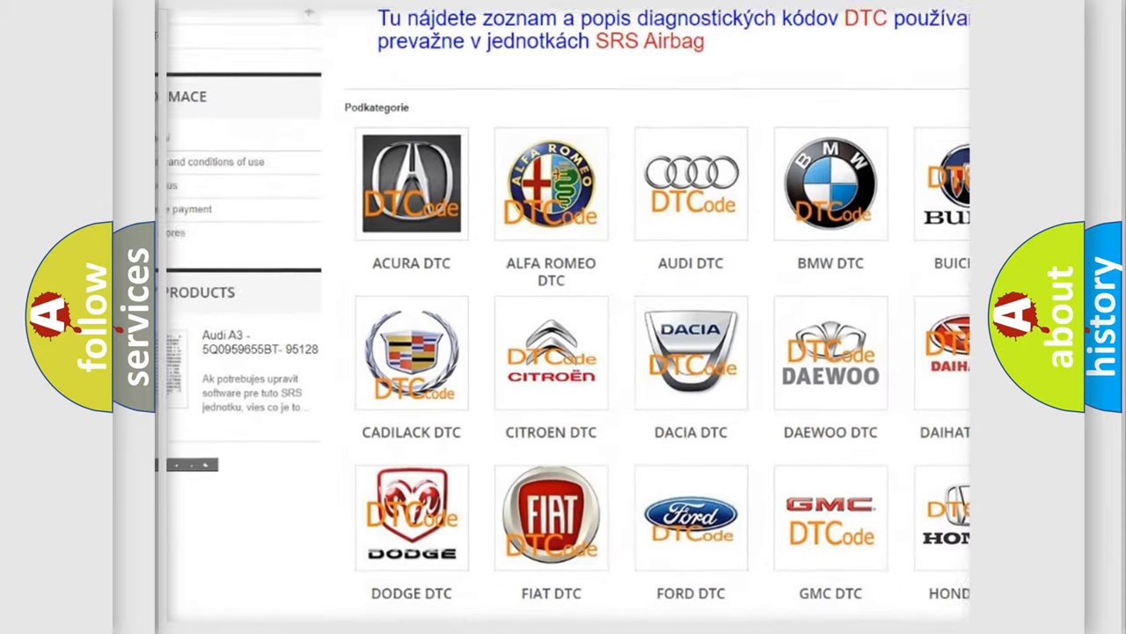
scroll(down, 3)
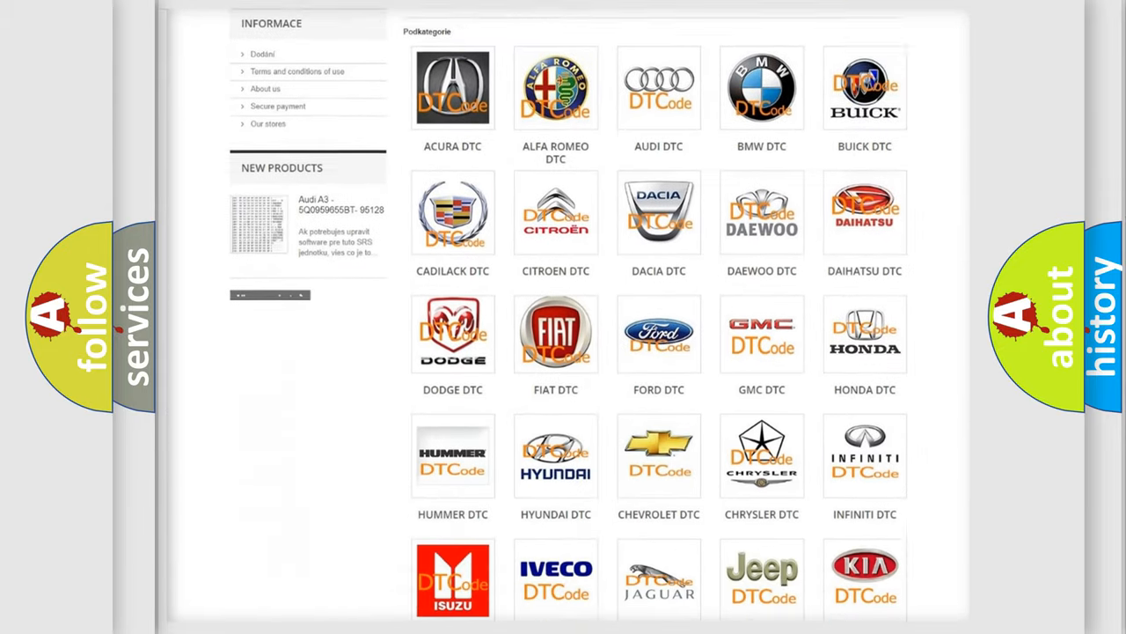
scroll(down, 3)
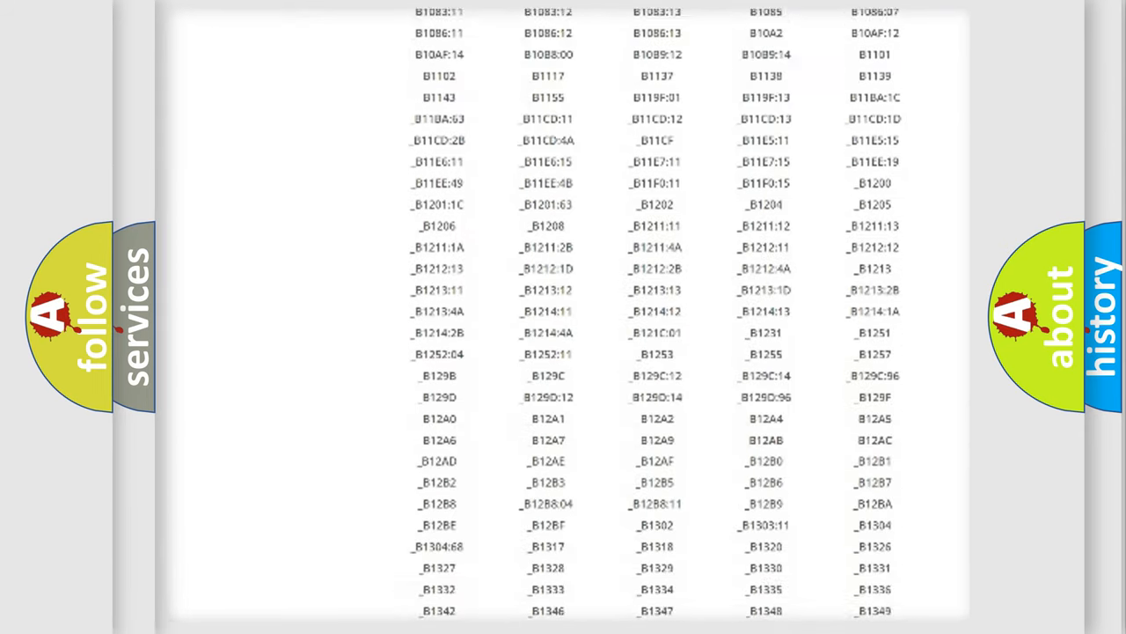
scroll(down, 3)
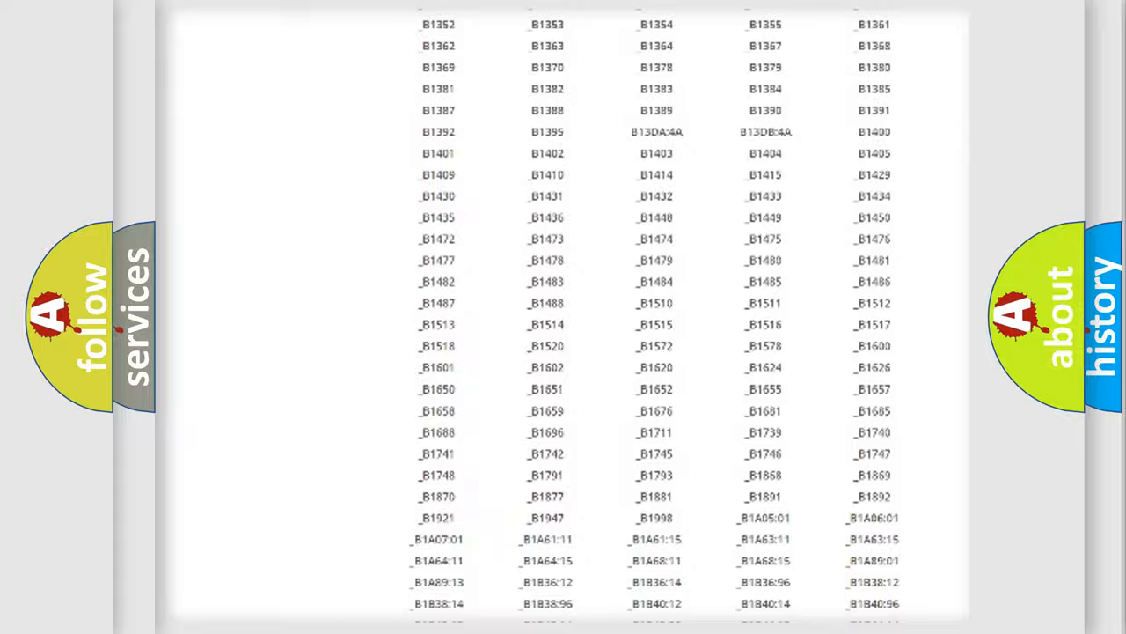